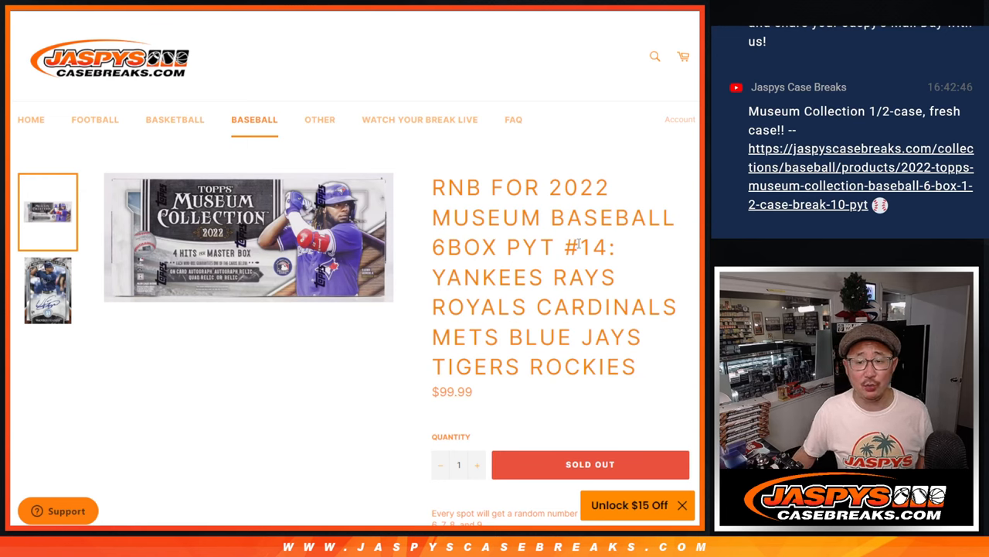
# Scroll the Jaspys Case Breaks product page to the random-number team and redemption card rules.
pyautogui.doubleClick(458, 187)
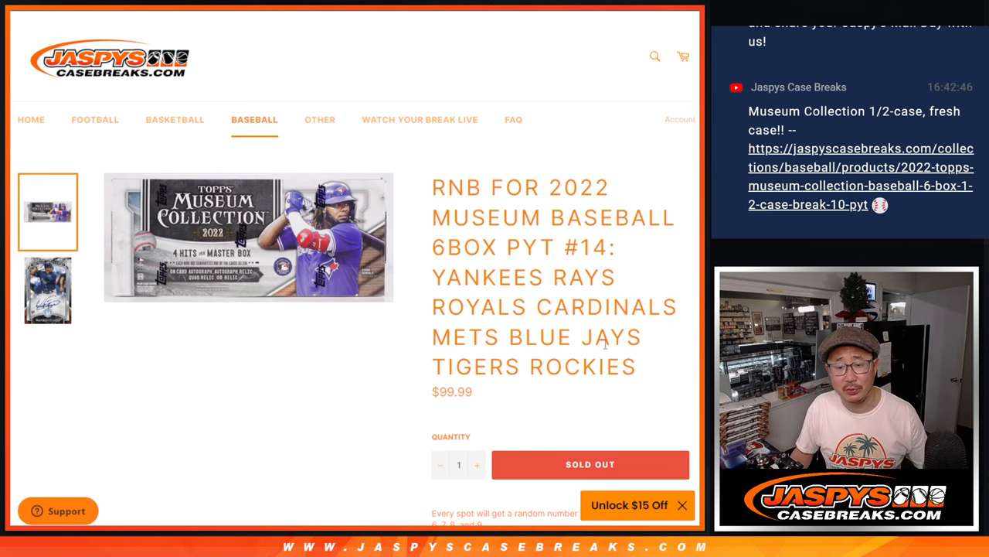
pyautogui.scroll(-3)
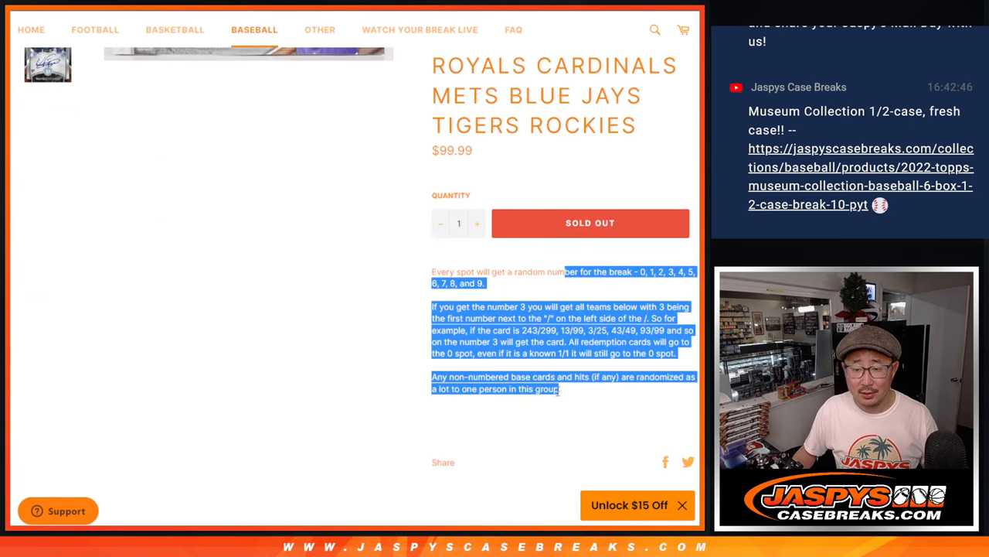
pyautogui.click(582, 400)
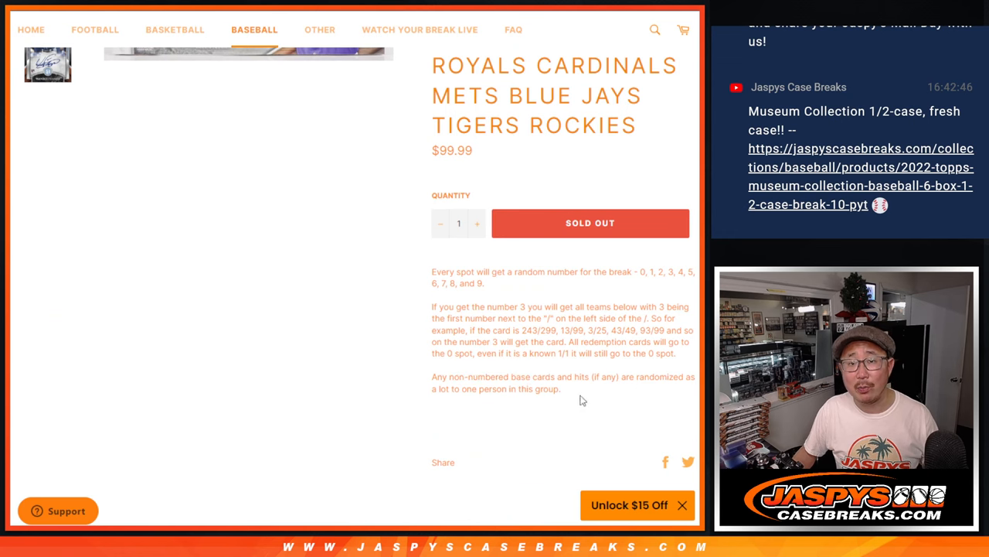
pyautogui.moveTo(563, 397)
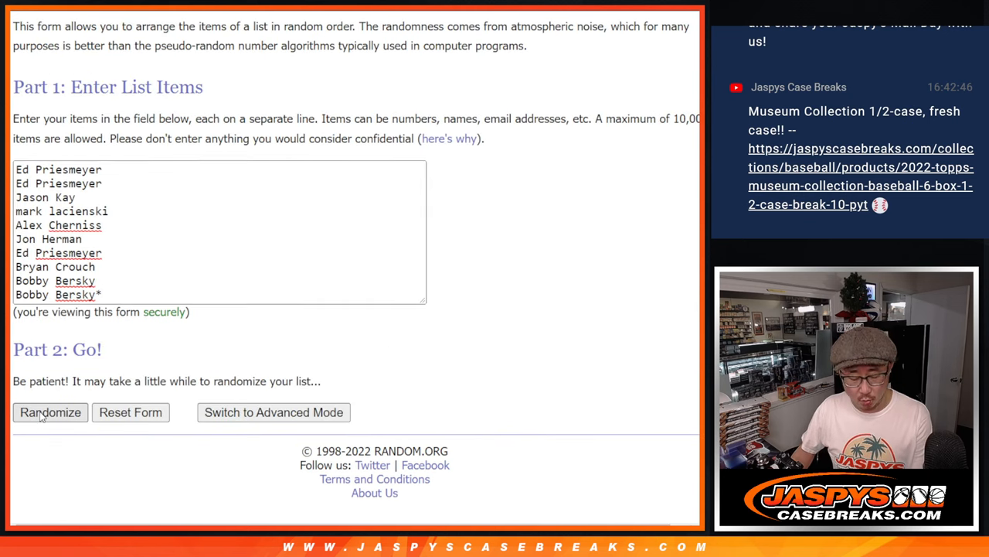
# Randomize the ten participant names, then reshuffle them three more times with Again!
pyautogui.click(50, 412)
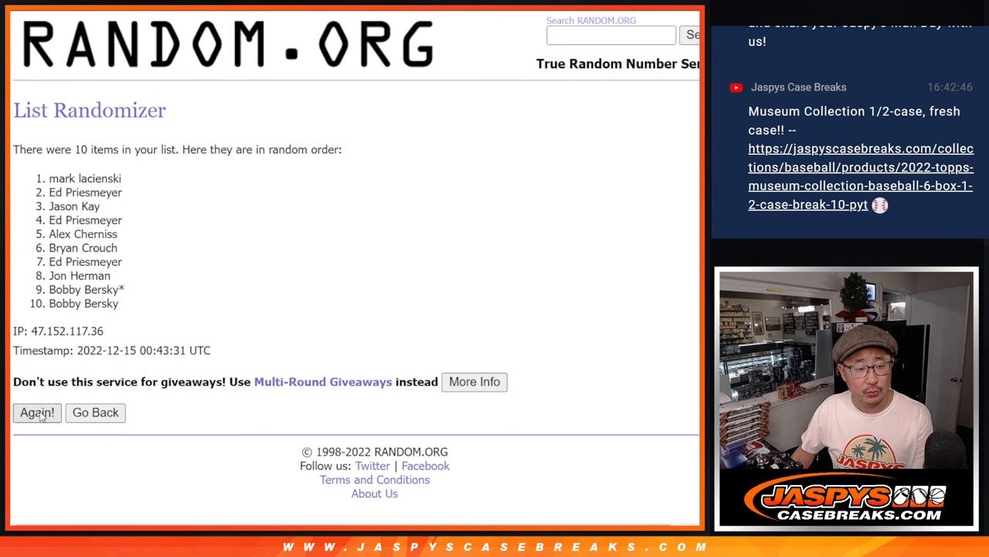
pyautogui.click(36, 412)
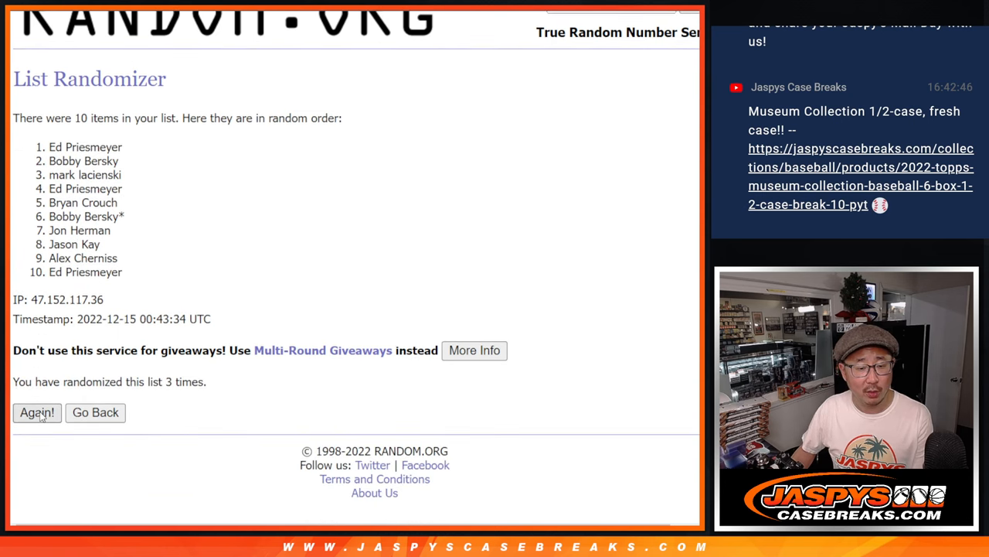
pyautogui.click(36, 412)
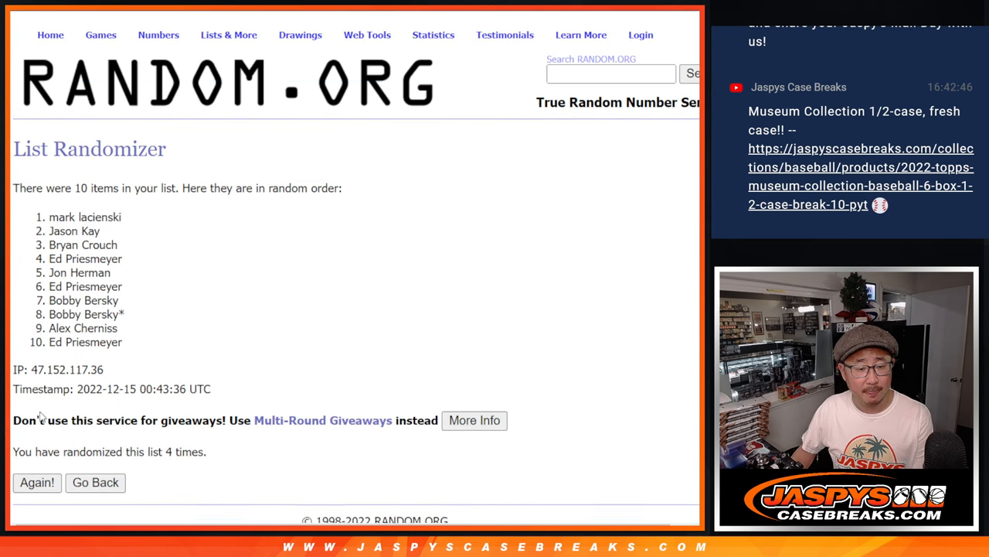
pyautogui.click(37, 482)
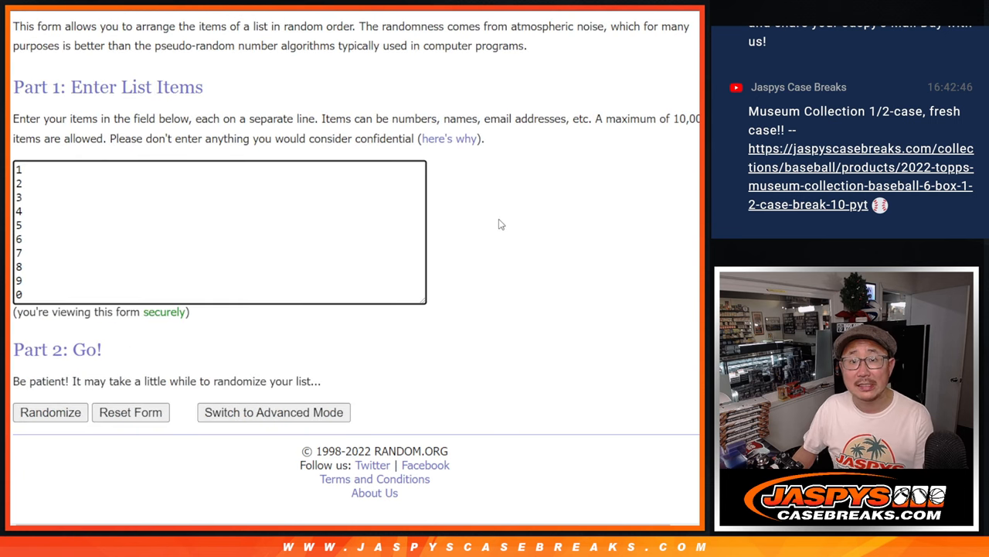
# Randomize the digits 0–9, then reshuffle them four more times with Again!
pyautogui.click(50, 412)
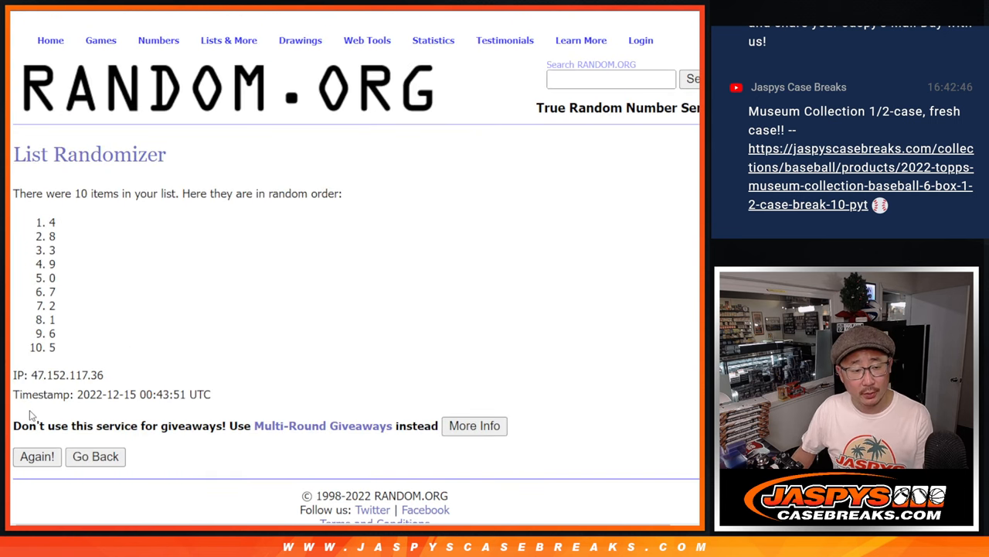
pyautogui.click(37, 456)
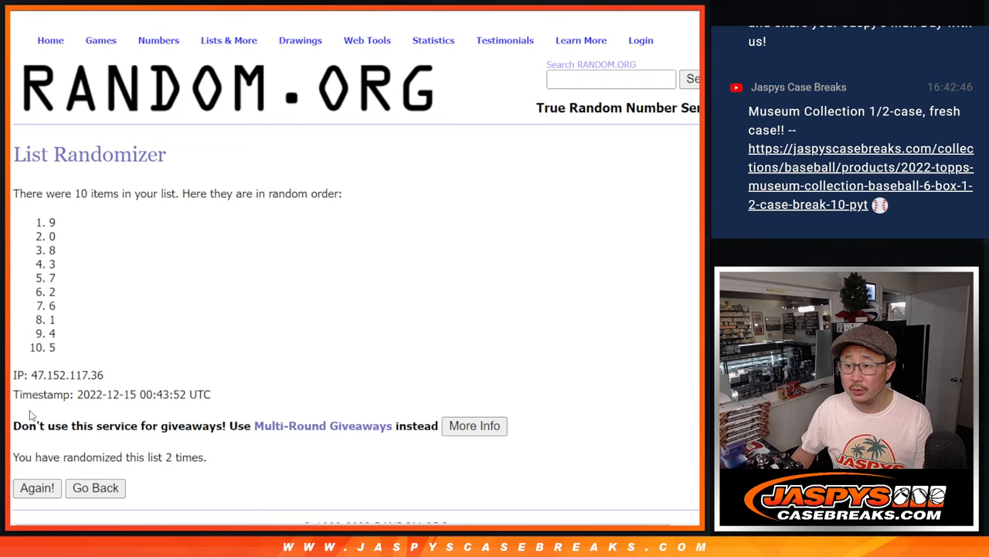
pyautogui.click(36, 487)
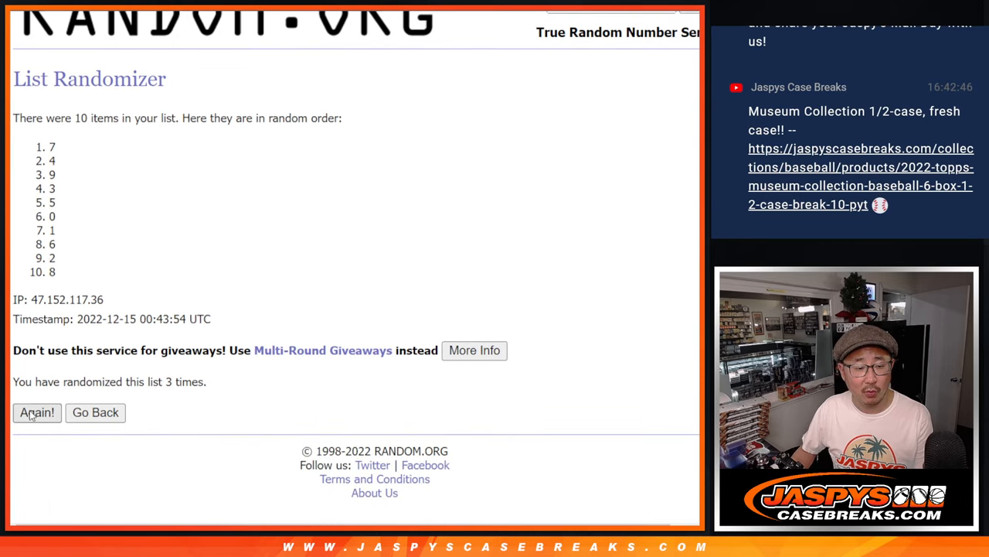
pyautogui.click(36, 412)
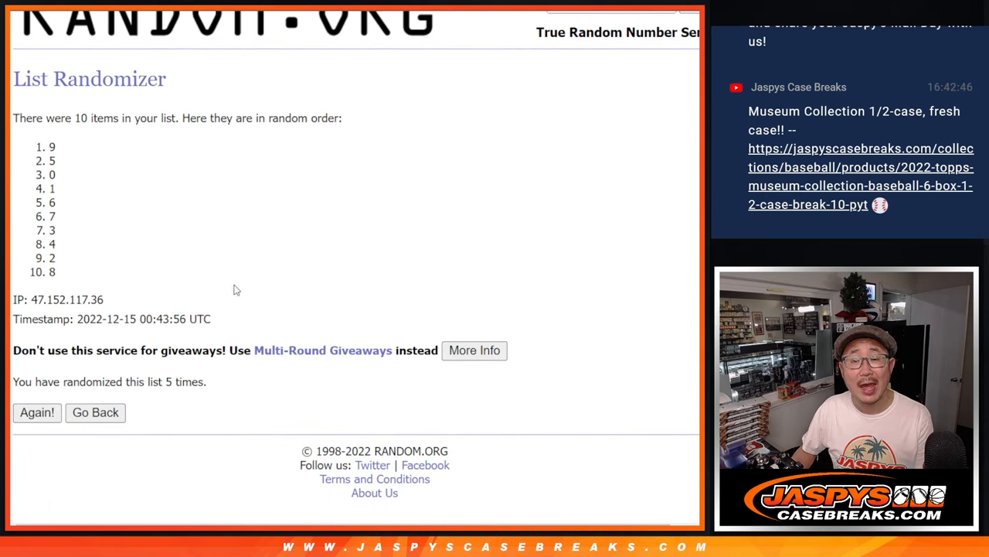
pyautogui.click(36, 412)
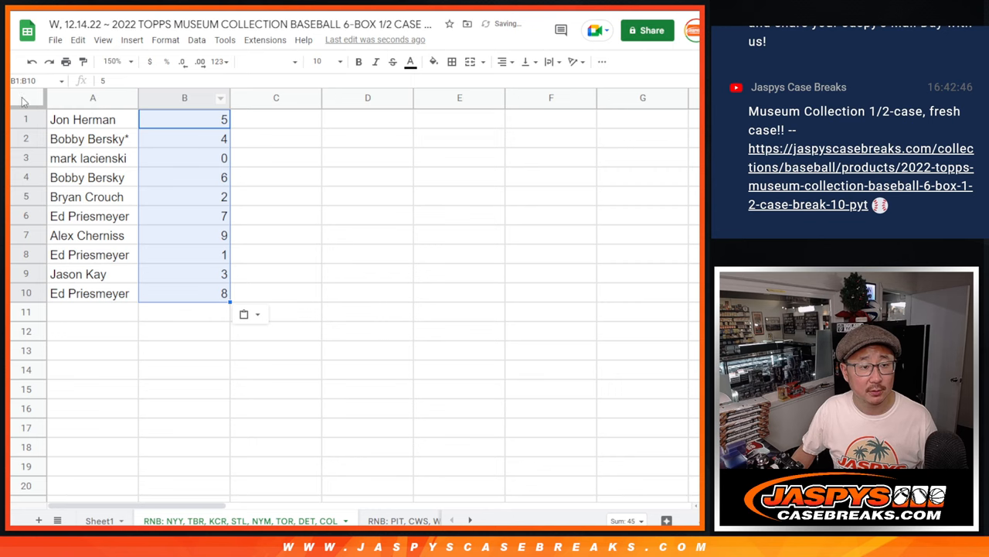
# Set all sheet text to size 14 and the view to 150% zoom.
pyautogui.click(317, 61)
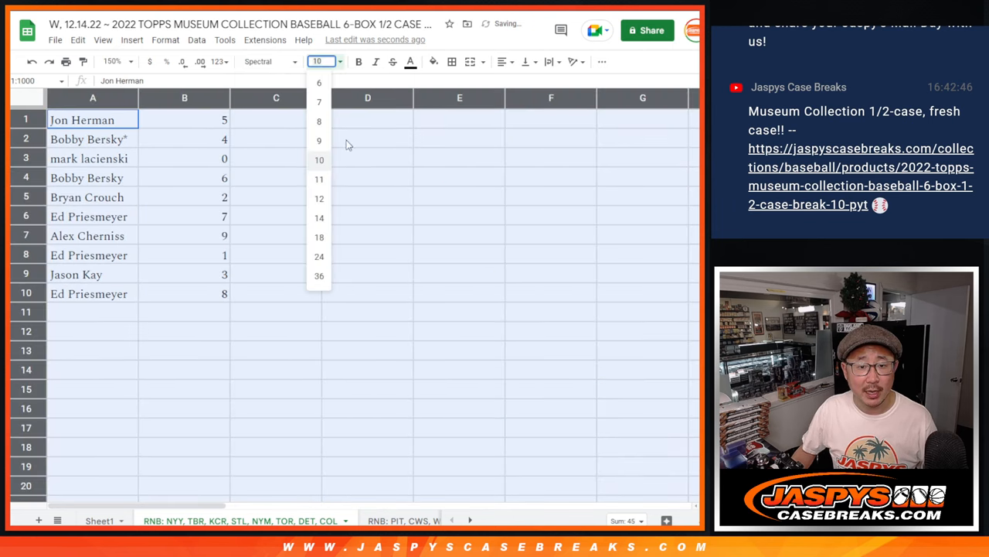
pyautogui.click(113, 61)
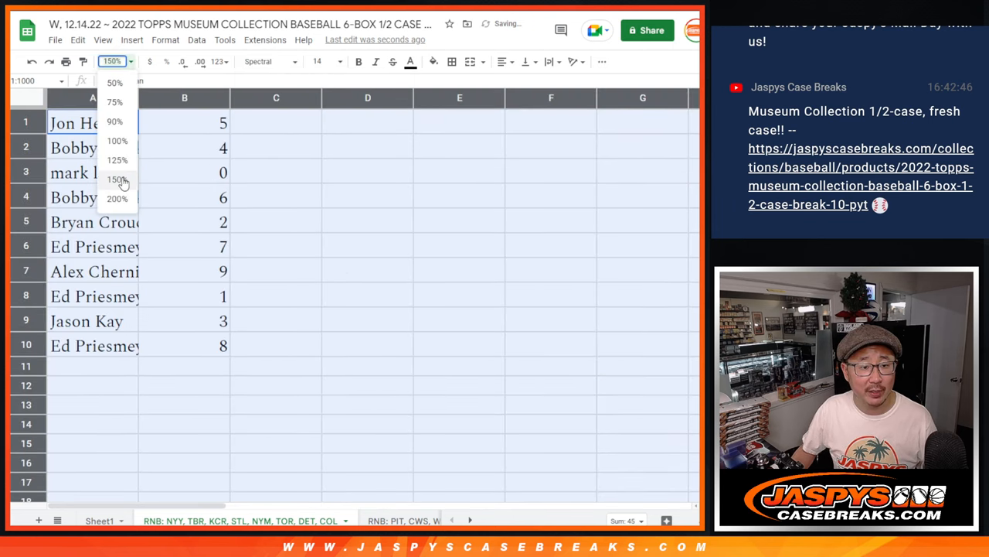
pyautogui.click(116, 179)
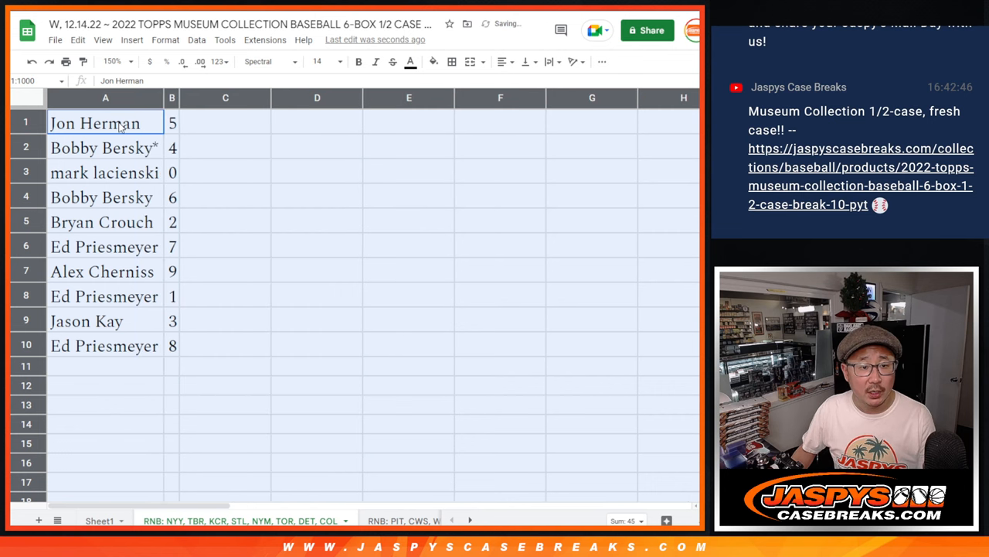
pyautogui.click(104, 171)
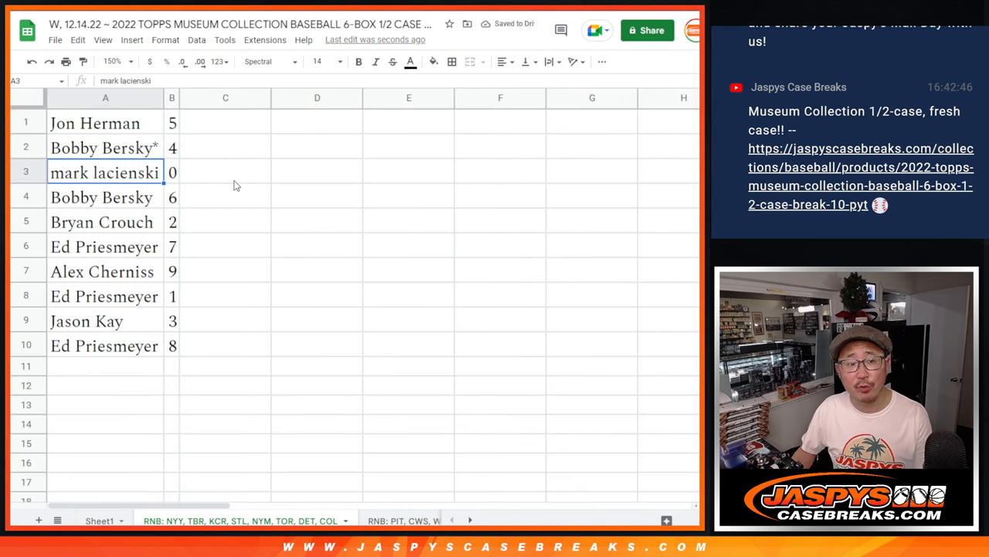
pyautogui.moveTo(333, 259)
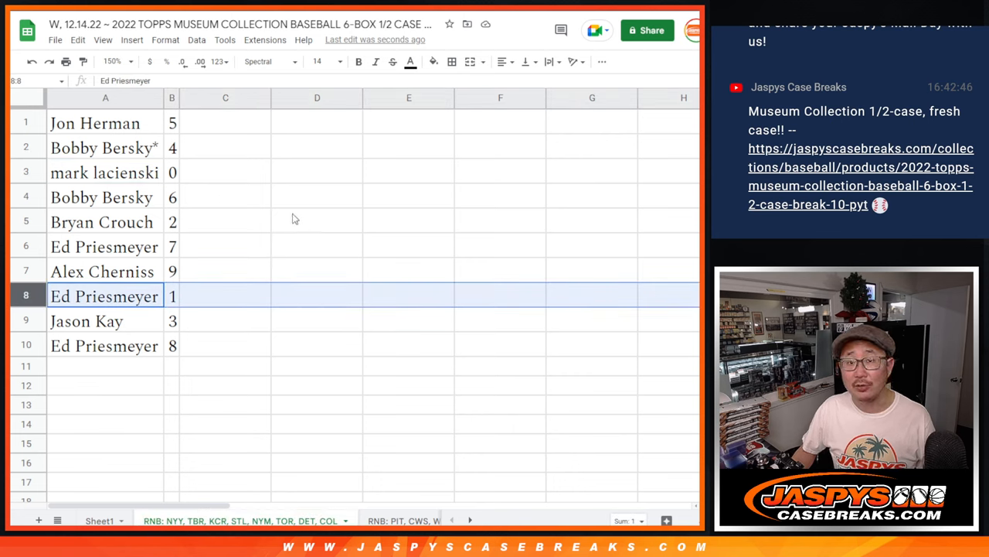
# Sort all rows ascending by column B with Sort sheet A to Z.
pyautogui.click(101, 197)
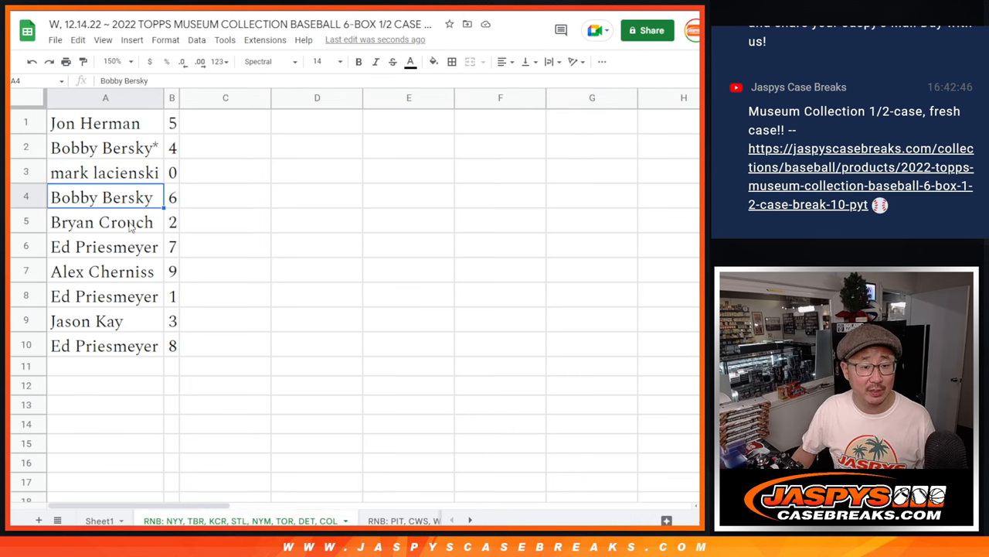
pyautogui.click(104, 272)
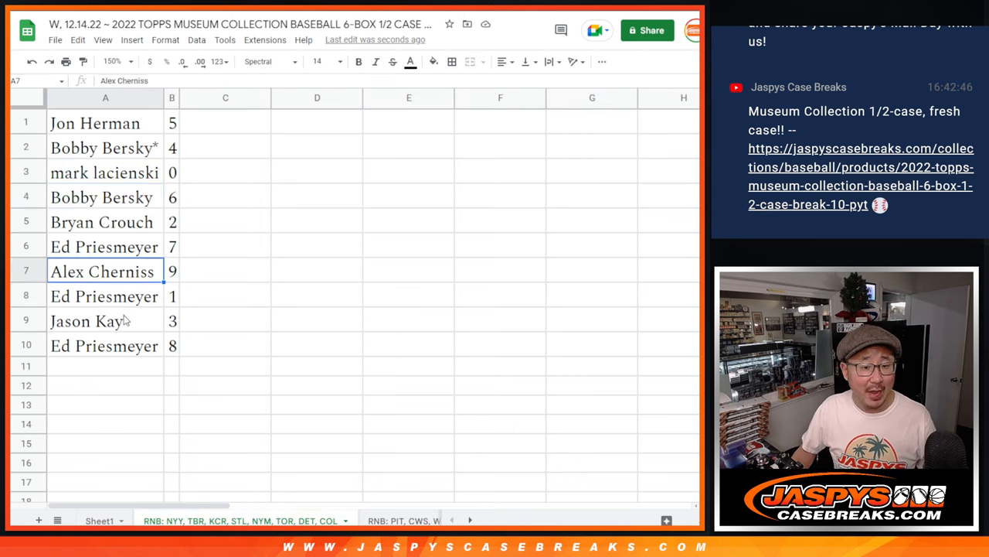
pyautogui.rightClick(171, 97)
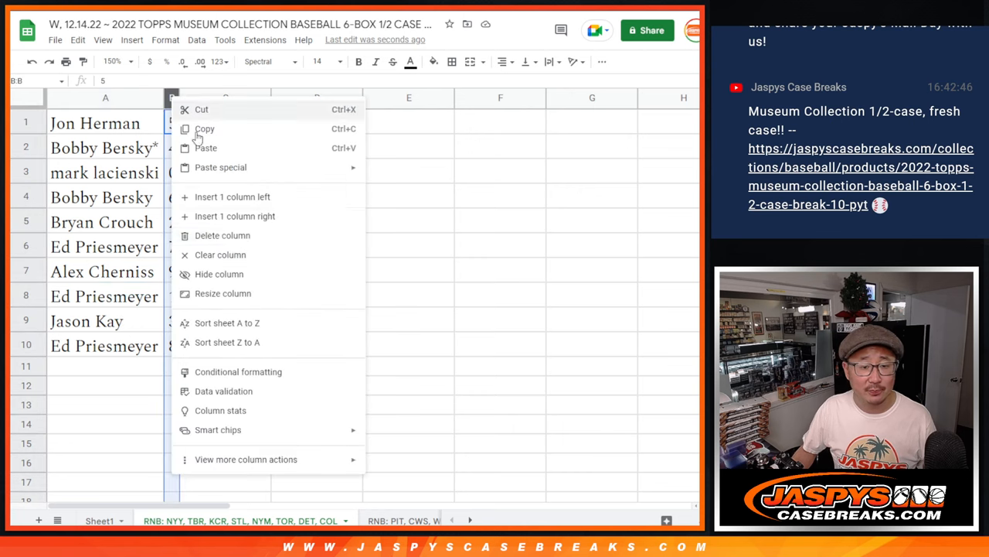
pyautogui.click(227, 322)
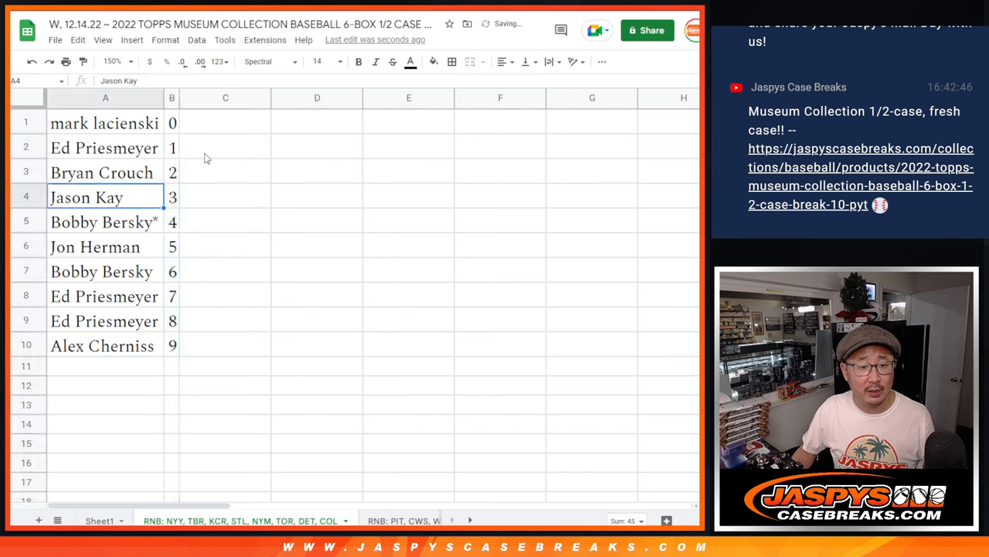